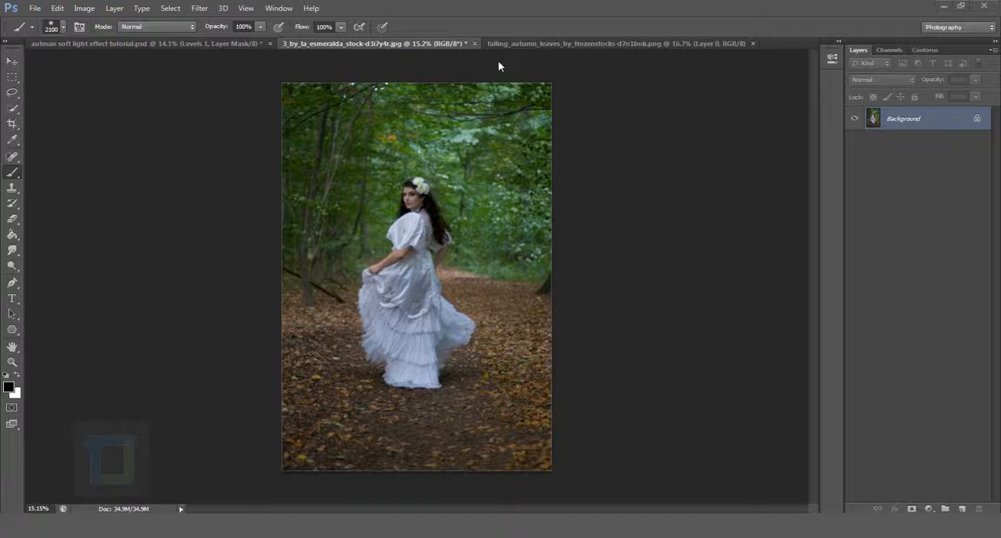
Flip between the forest photo and the falling autumn leaves image to preview both
click(630, 44)
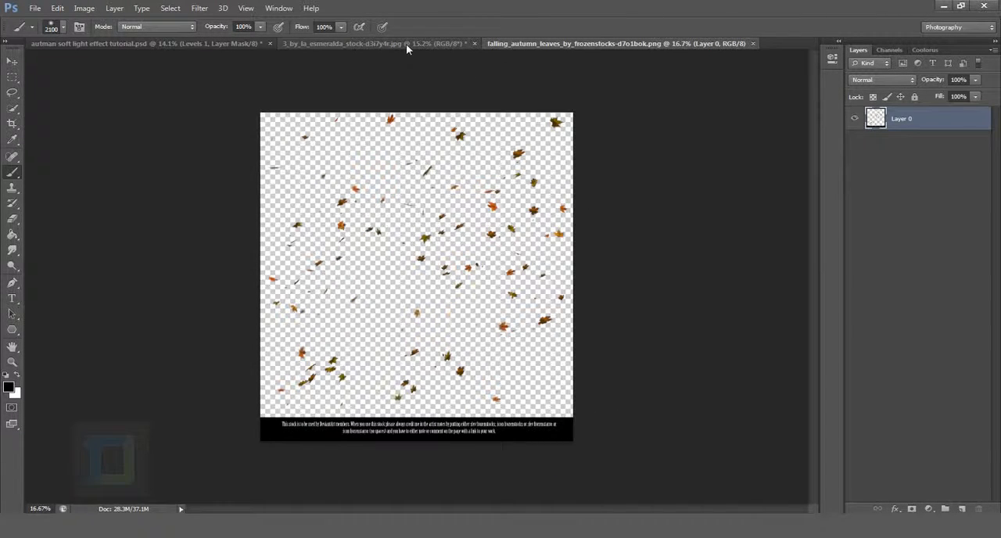
click(375, 44)
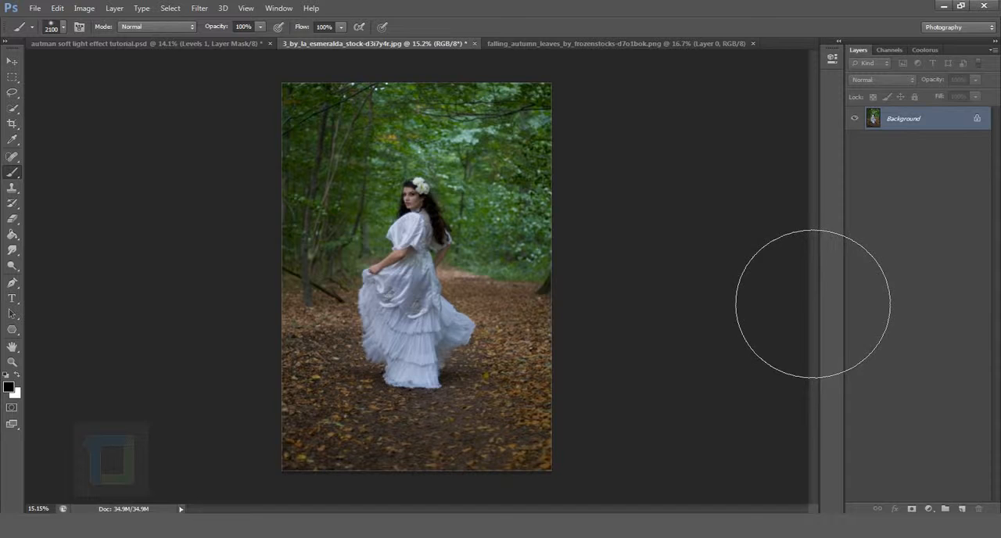
click(39, 12)
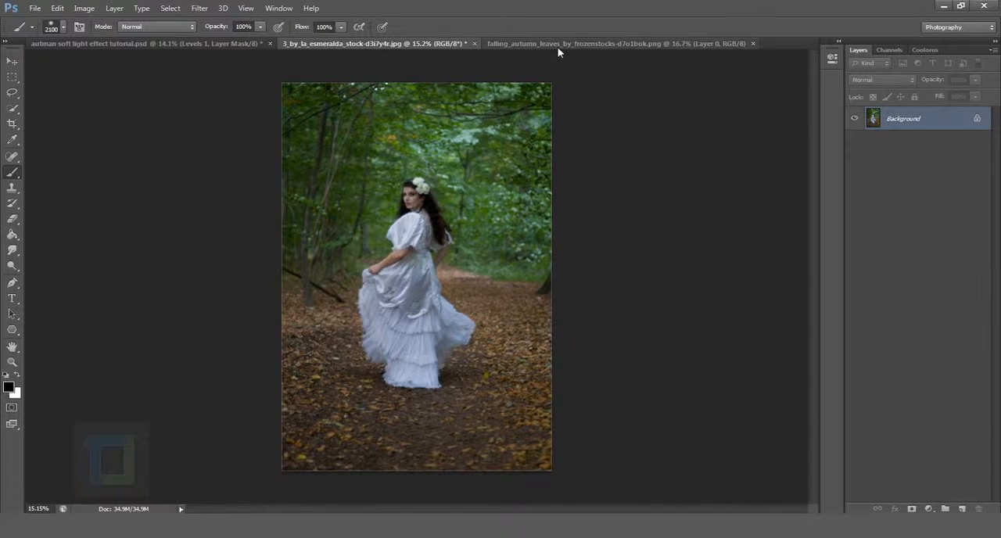
click(629, 44)
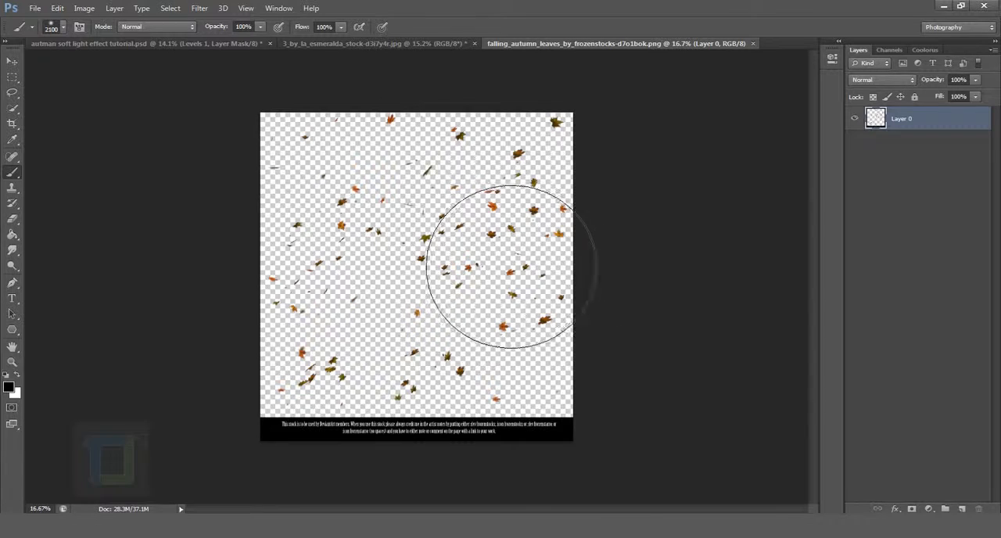
click(368, 44)
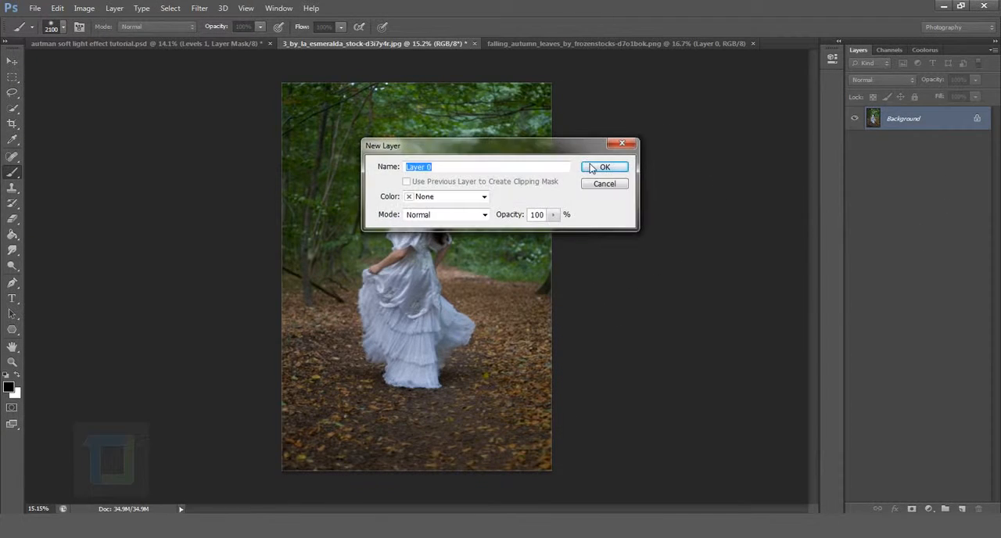
Turn the Background into an editable layer and brighten highlights by dragging the Levels white slider left
click(604, 166)
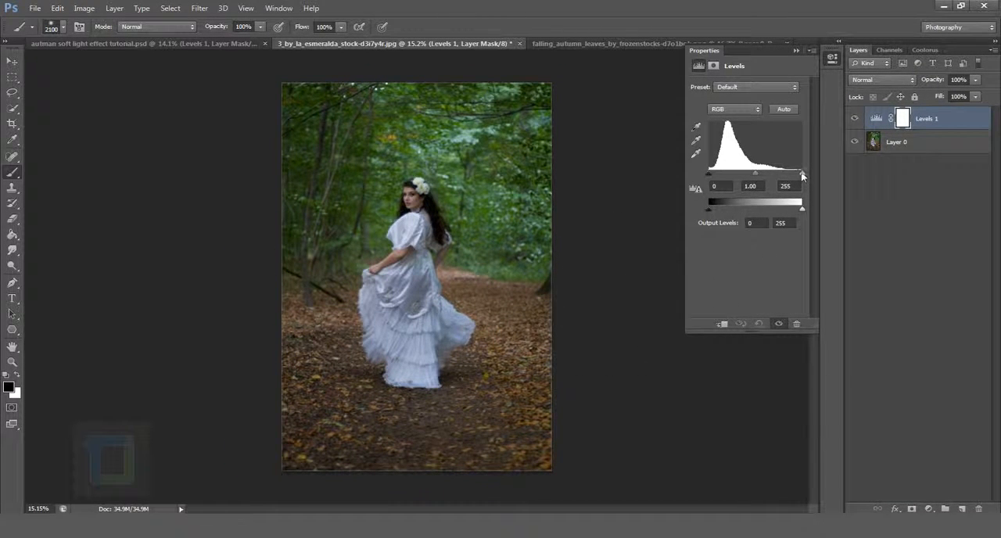
drag(801, 176, 787, 175)
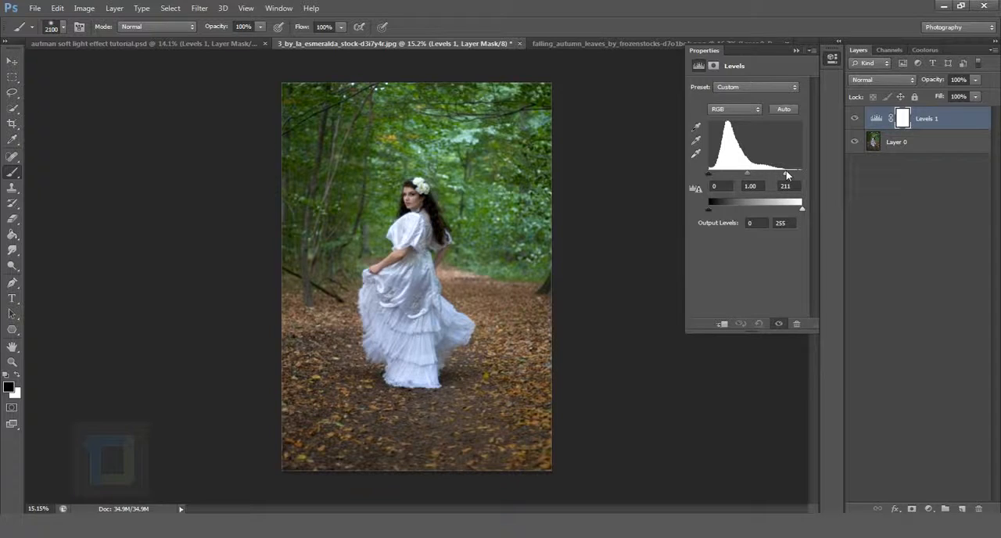
drag(789, 174, 781, 174)
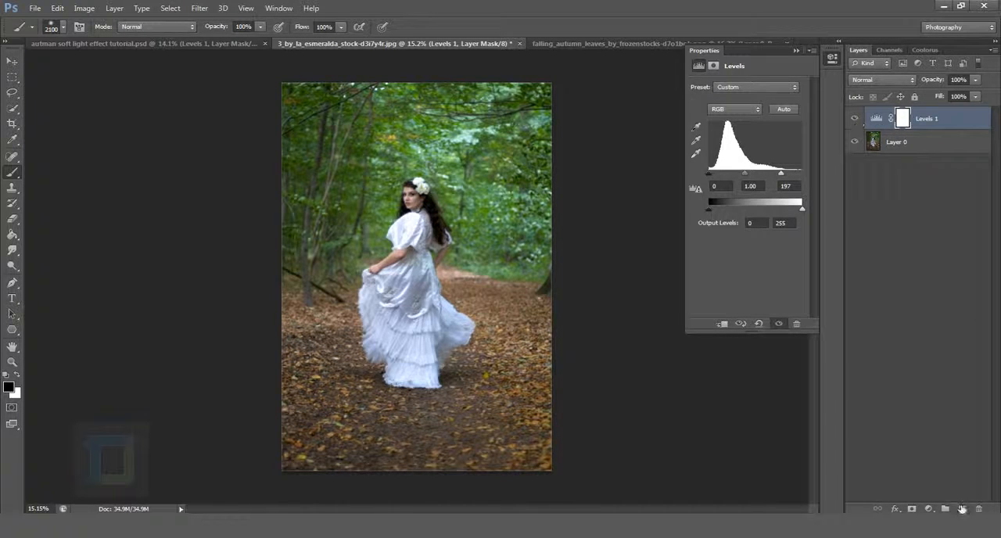
mouse_move(850, 286)
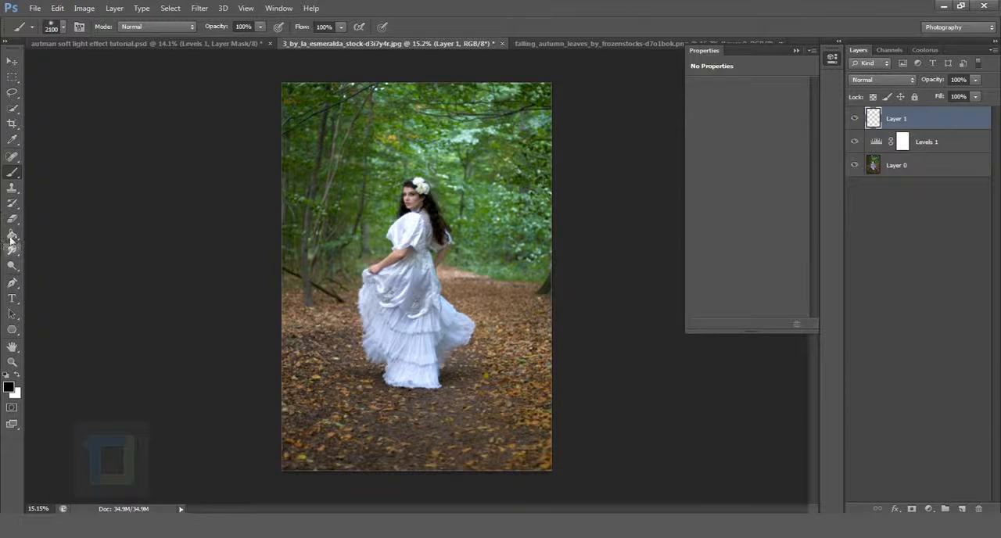
Fill the new layer with solid black using the Paint Bucket
click(12, 238)
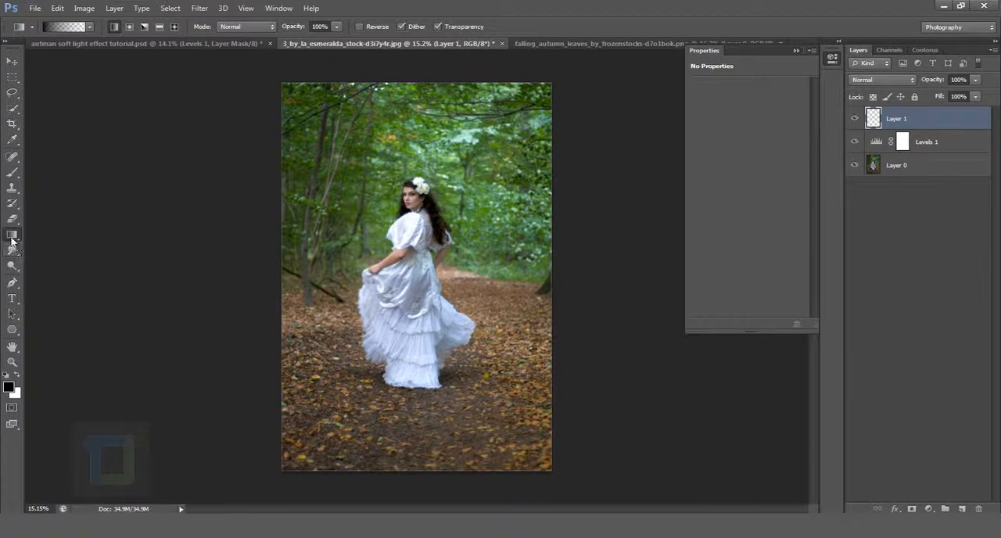
click(10, 234)
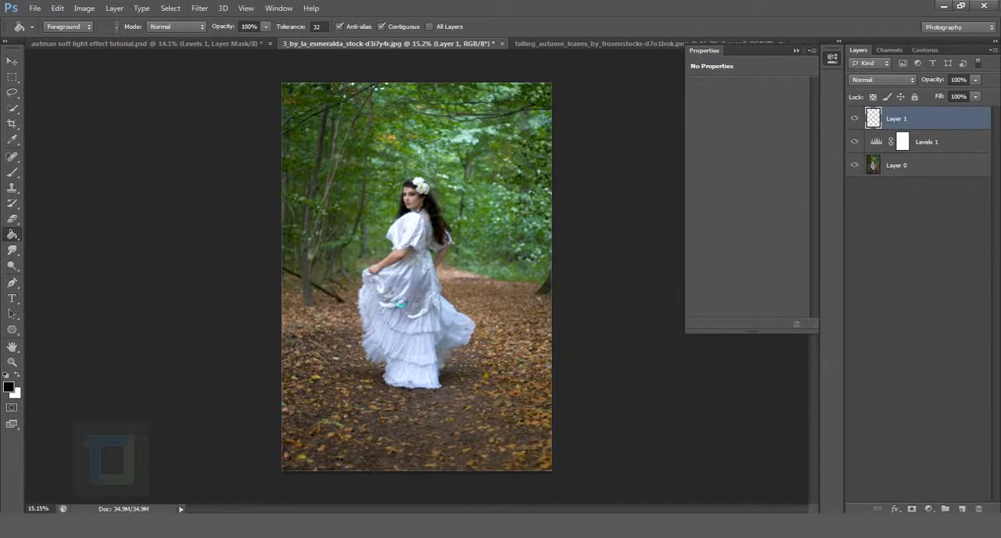
click(226, 9)
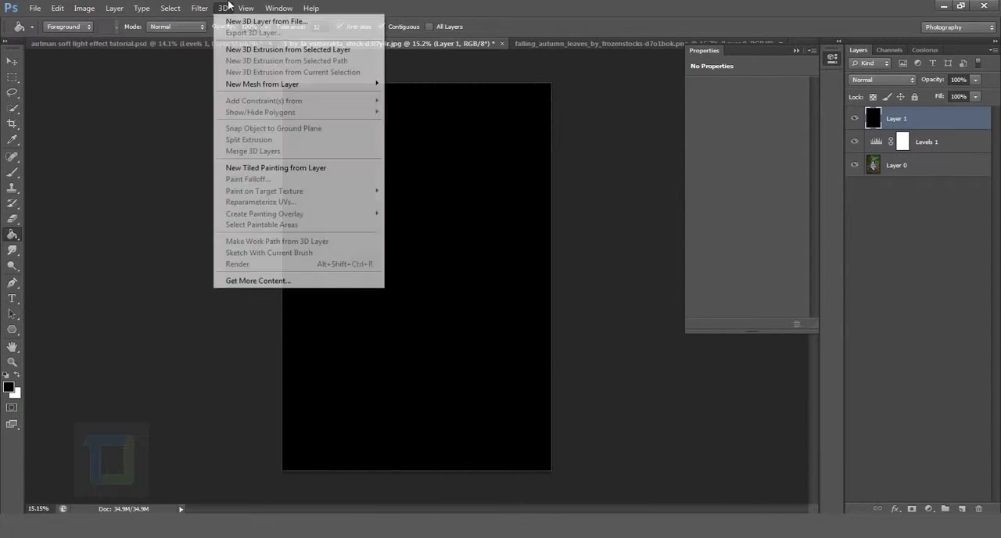
Render a Lens Flare on the black layer and blend it in Screen mode
click(200, 9)
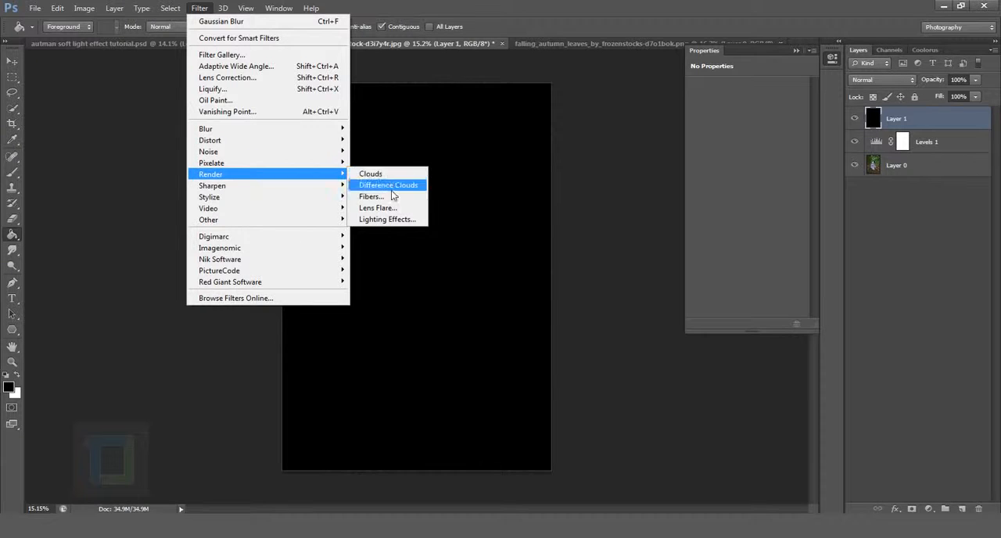
click(379, 206)
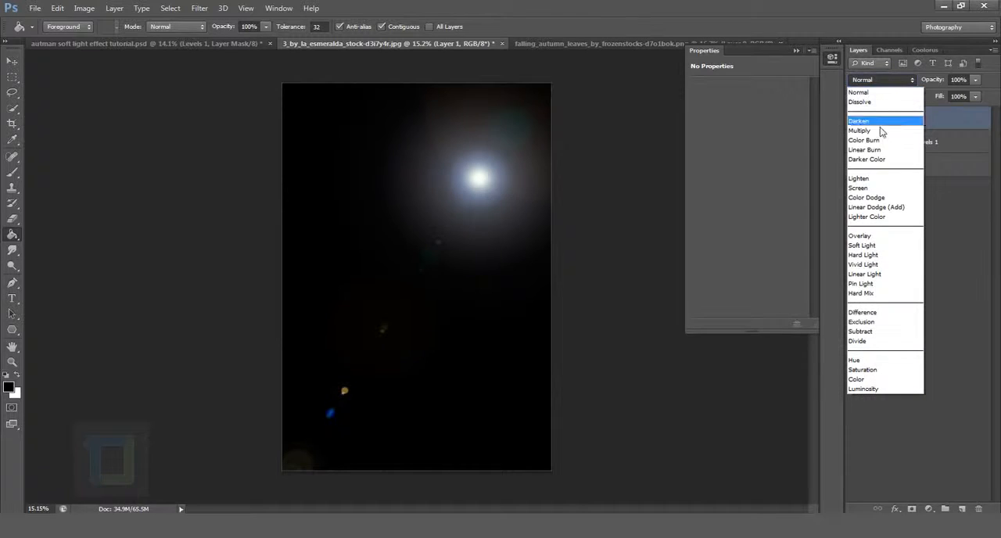
click(858, 188)
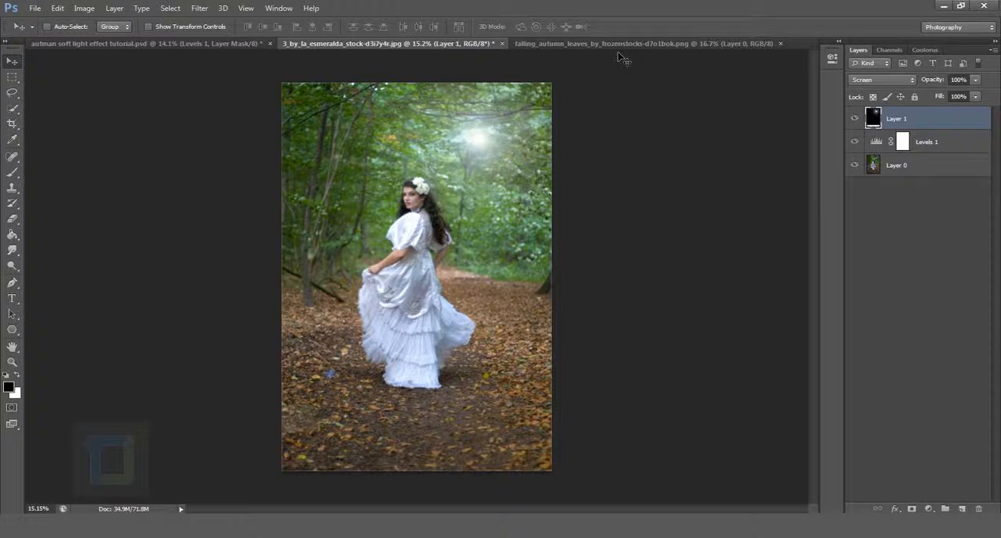
Paste the falling leaves onto the photo with colour conversion and lasso the leaves over the dress
click(649, 42)
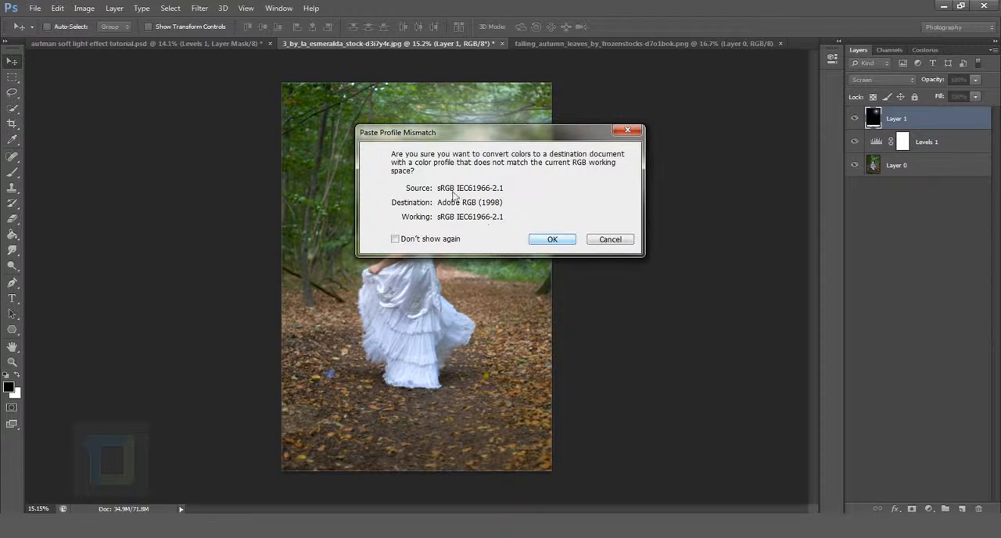
click(552, 238)
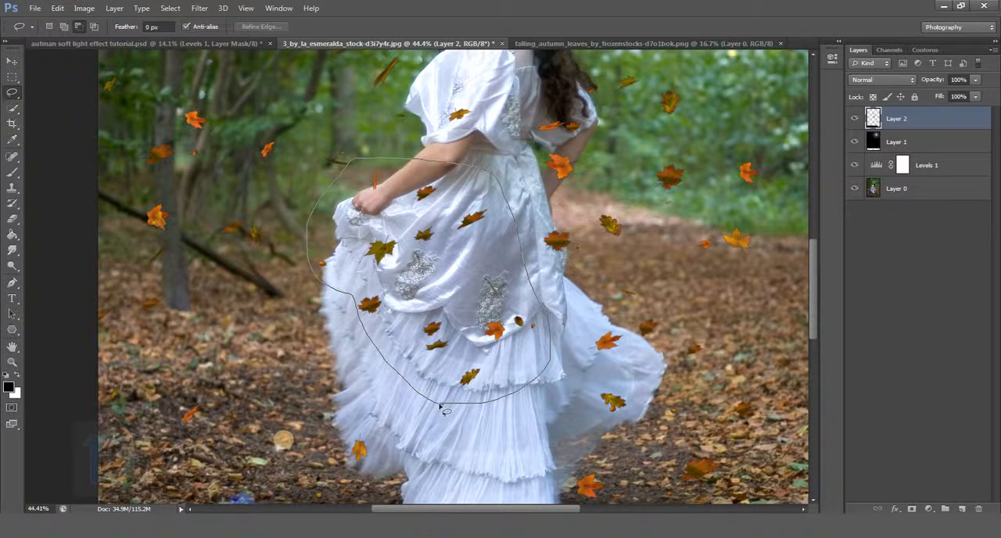
click(445, 407)
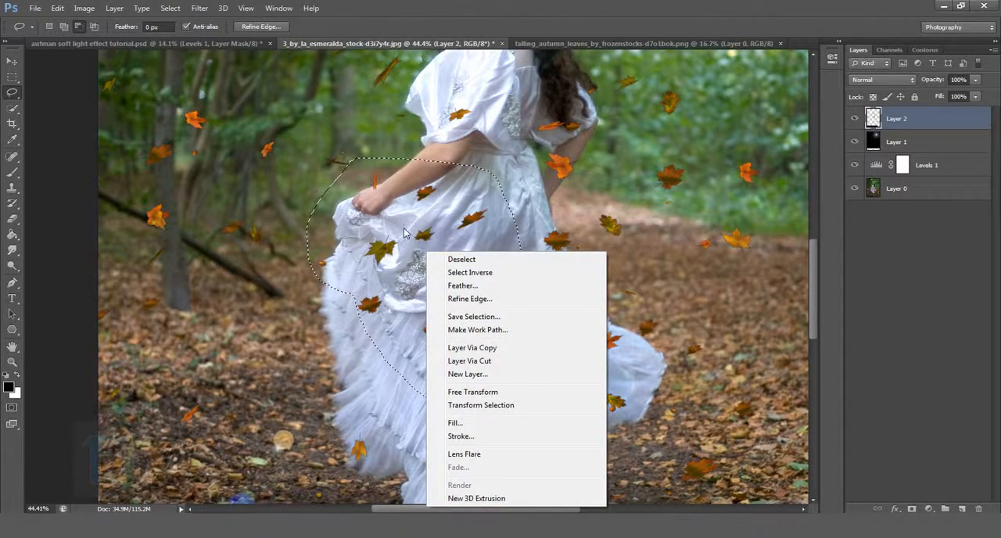
mouse_move(469, 360)
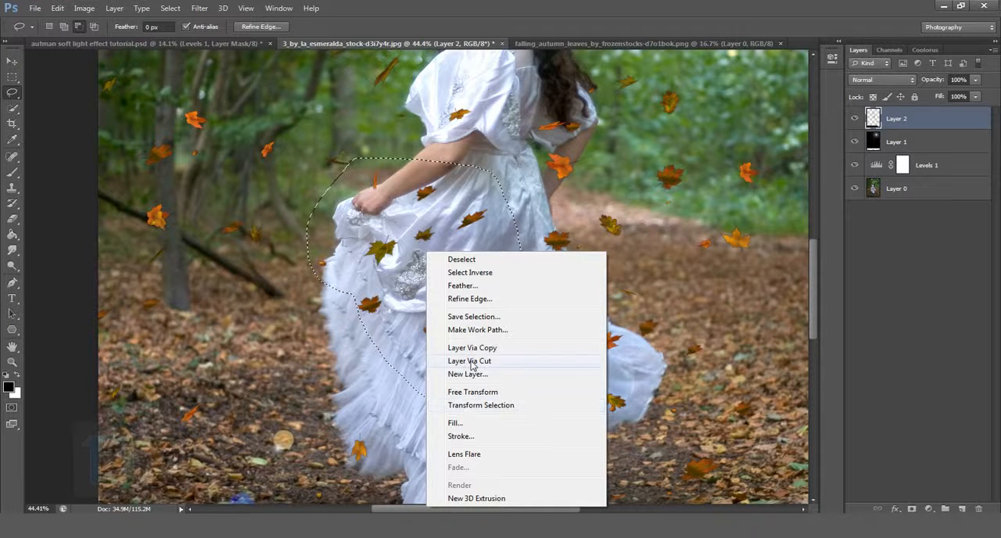
Cut the dress leaves to their own layer, delete the full leaves layer, and scale them up with Free Transform
click(472, 348)
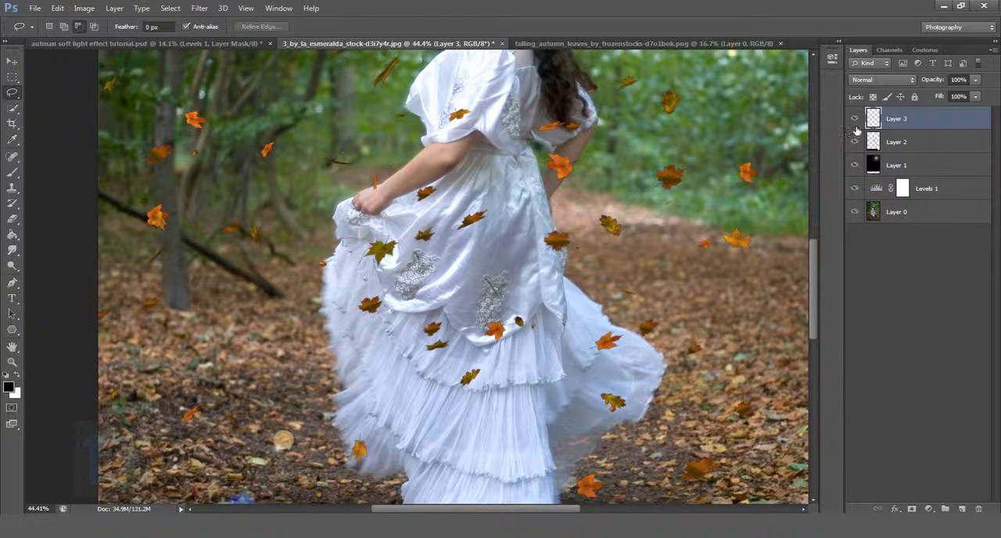
click(898, 143)
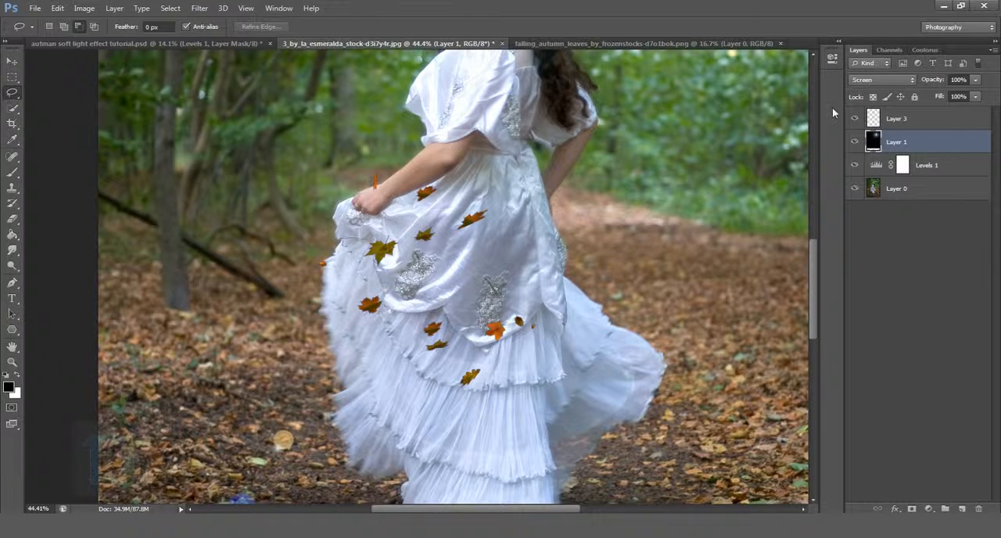
mouse_move(920, 122)
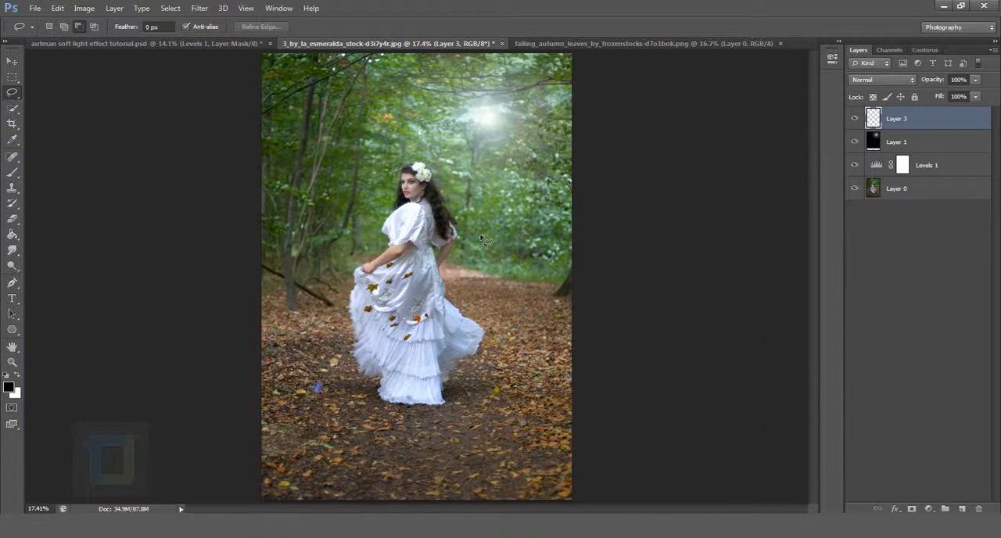
key(Ctrl+t)
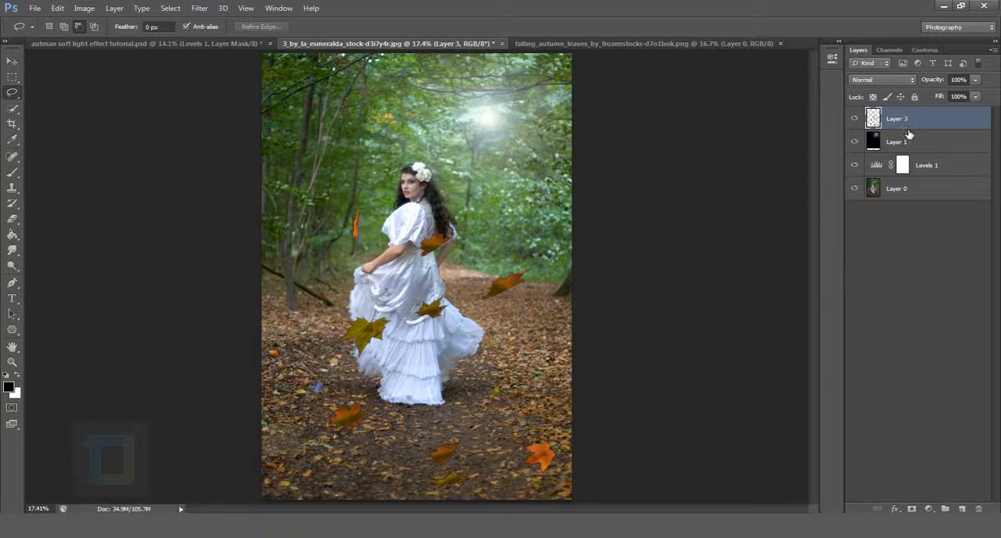
Convert the leaves layer to a smart object and soften it with a Gaussian Blur
right_click(909, 119)
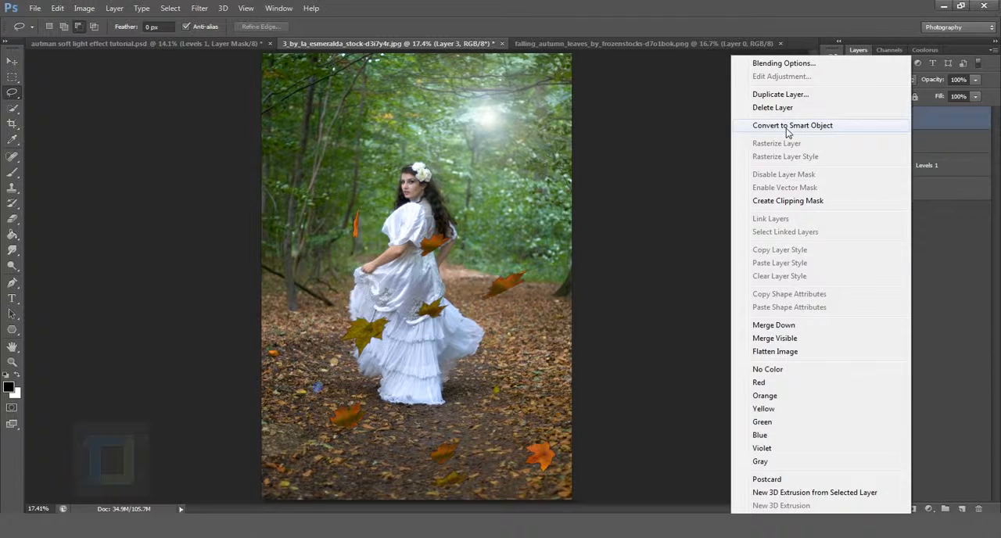
click(798, 125)
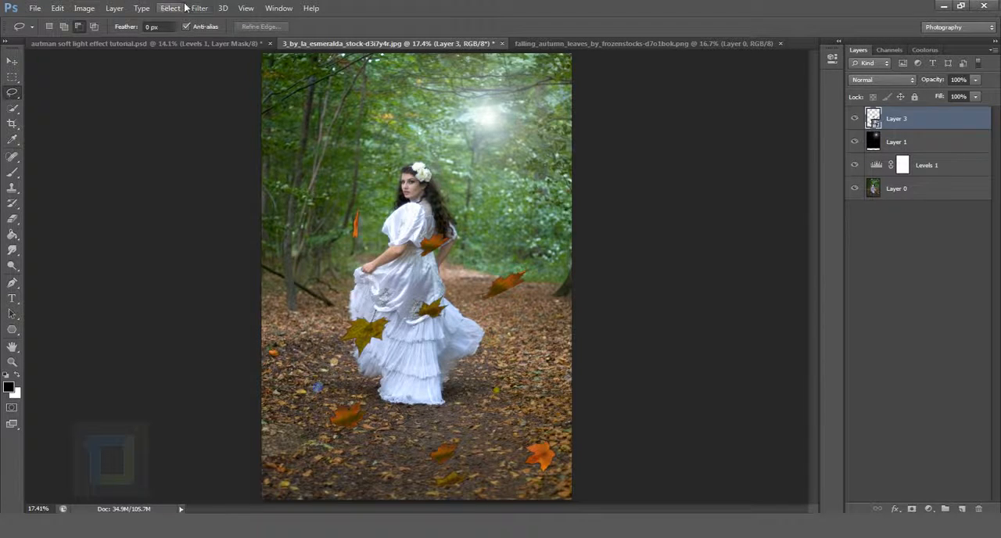
click(191, 9)
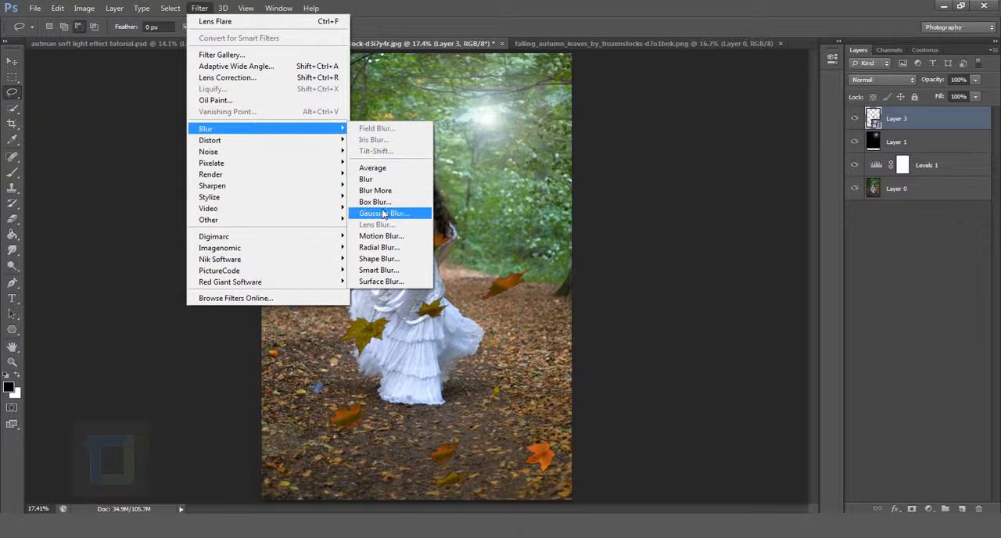
click(391, 213)
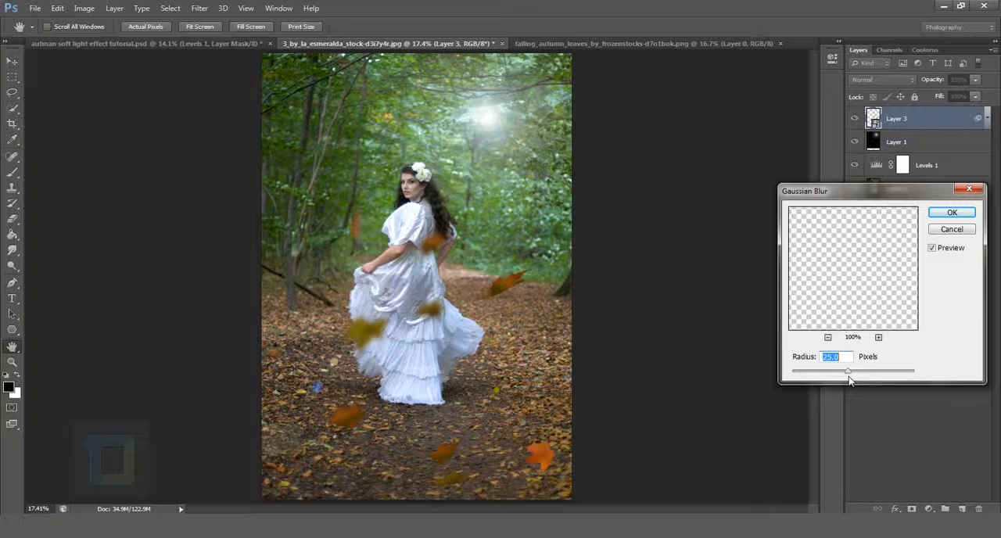
drag(848, 369, 851, 369)
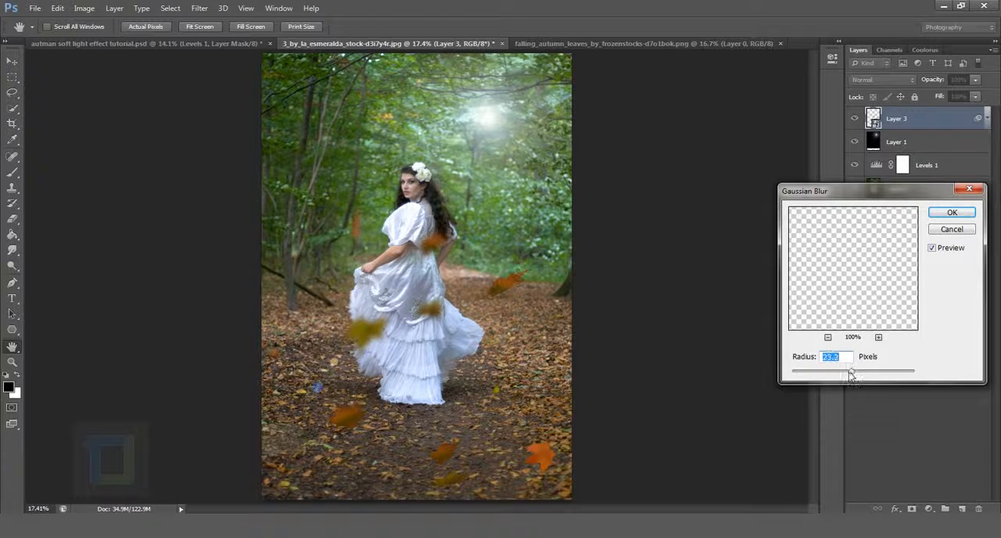
click(951, 213)
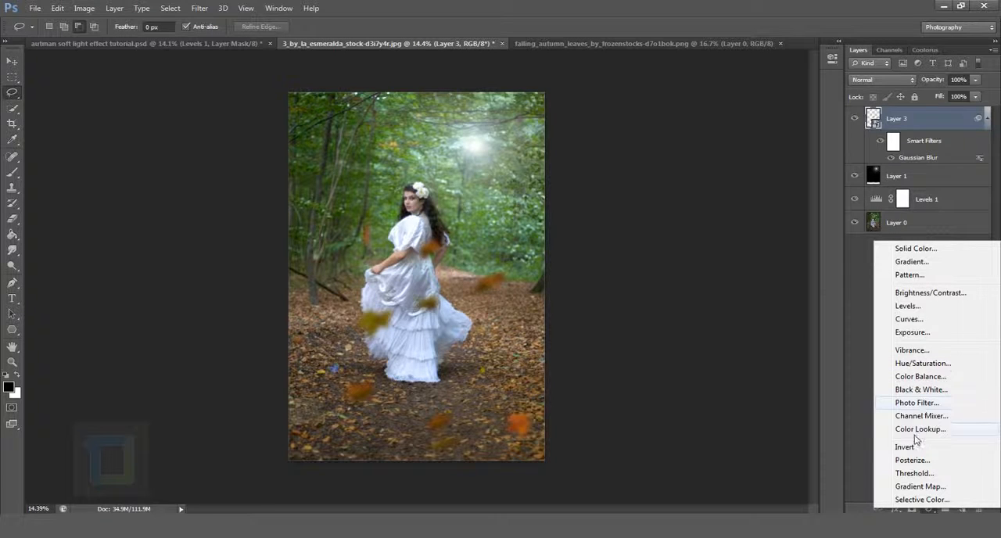
Add a Channel Mixer layer with Red output set to Green +200 and negative Red and Blue for golden foliage
click(922, 417)
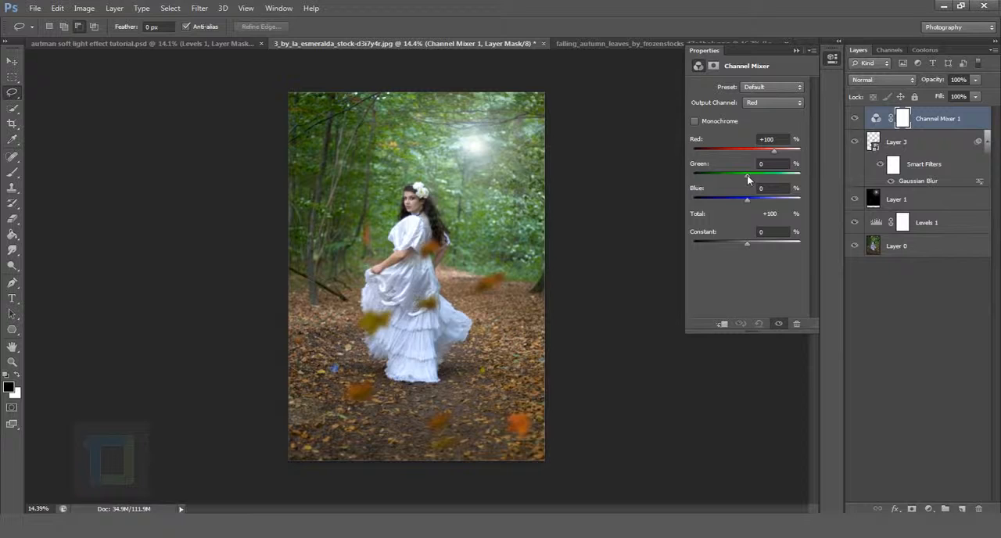
drag(748, 173, 802, 174)
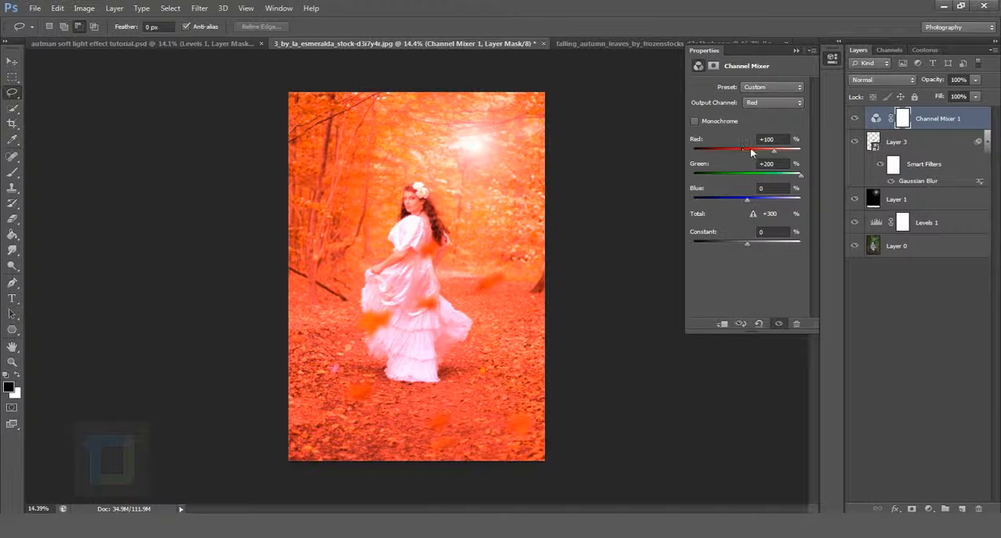
drag(743, 149, 720, 149)
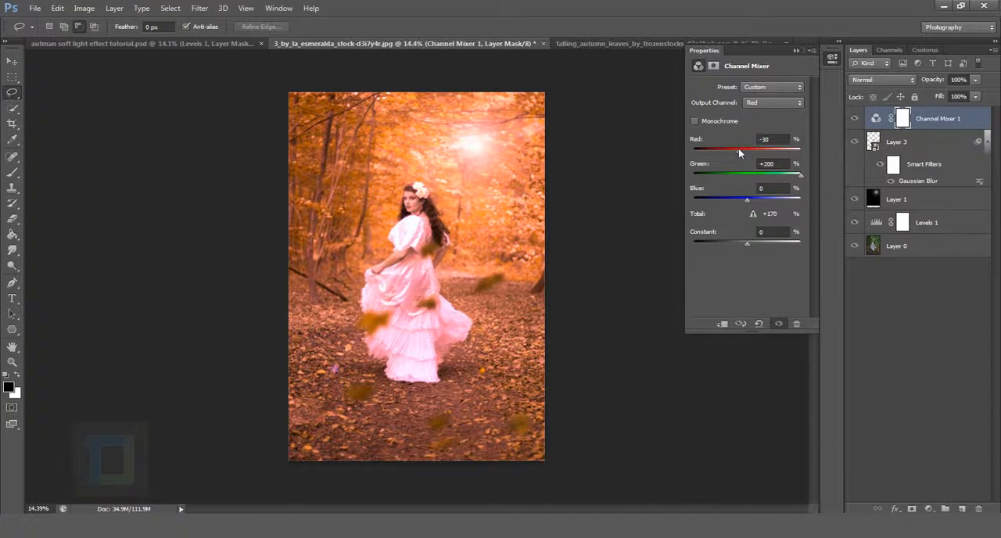
drag(739, 150, 732, 150)
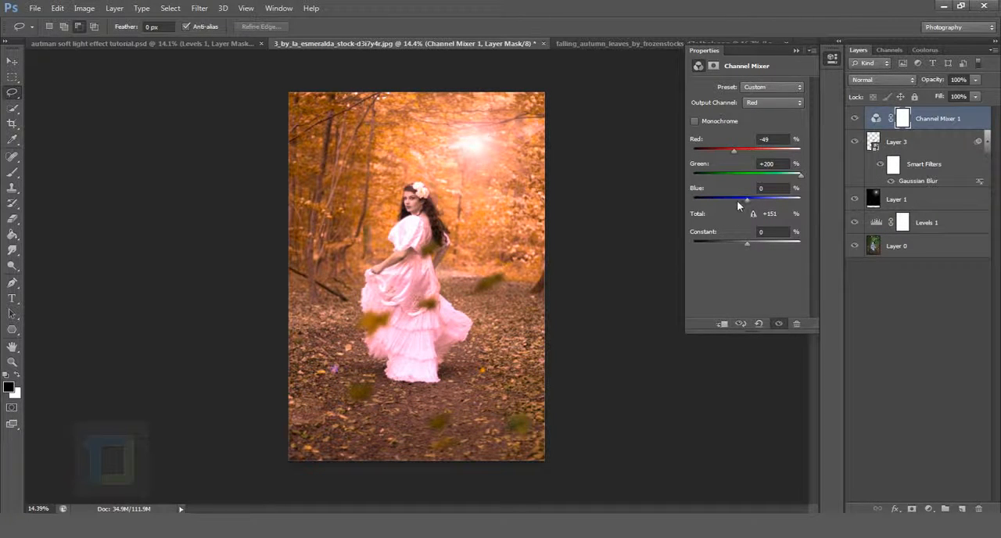
drag(759, 197, 732, 197)
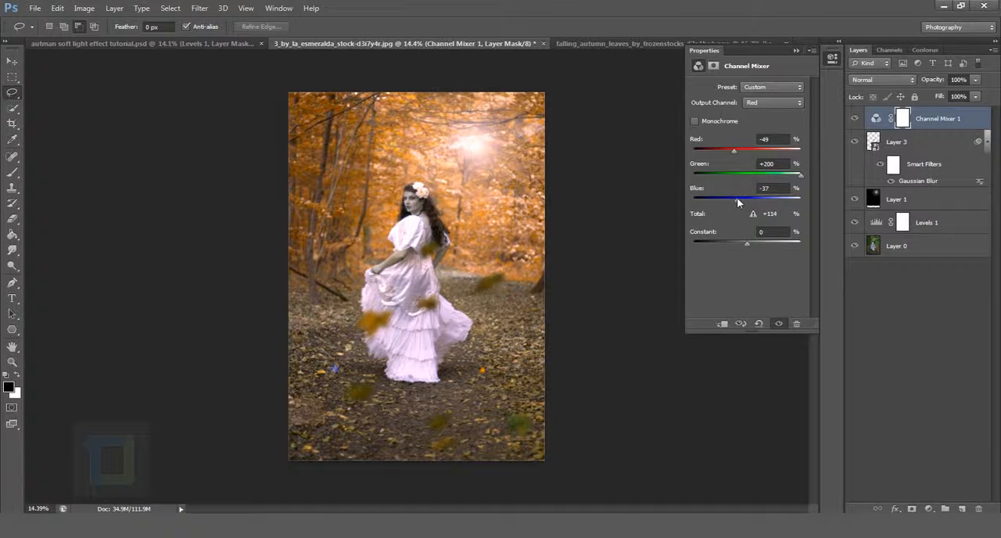
drag(735, 149, 733, 148)
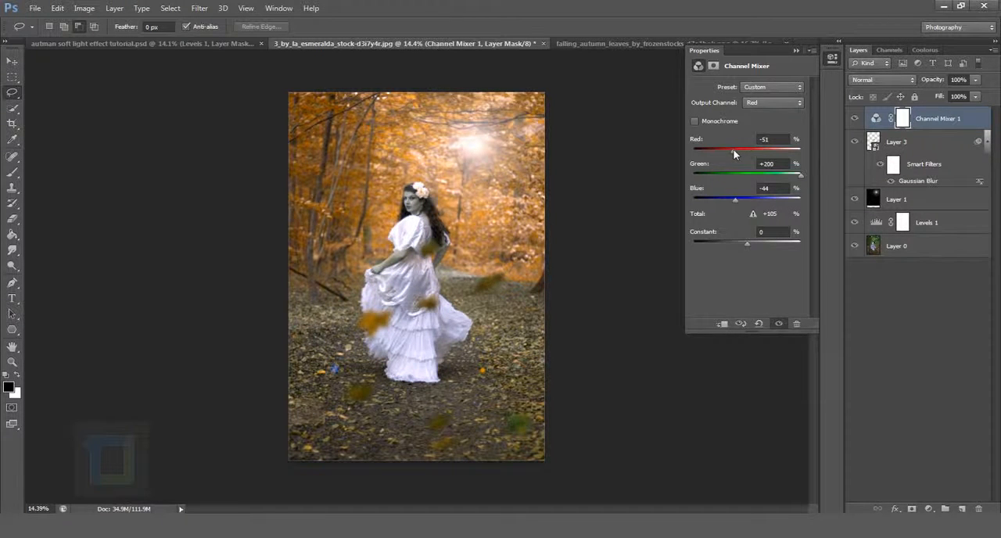
drag(735, 148, 726, 148)
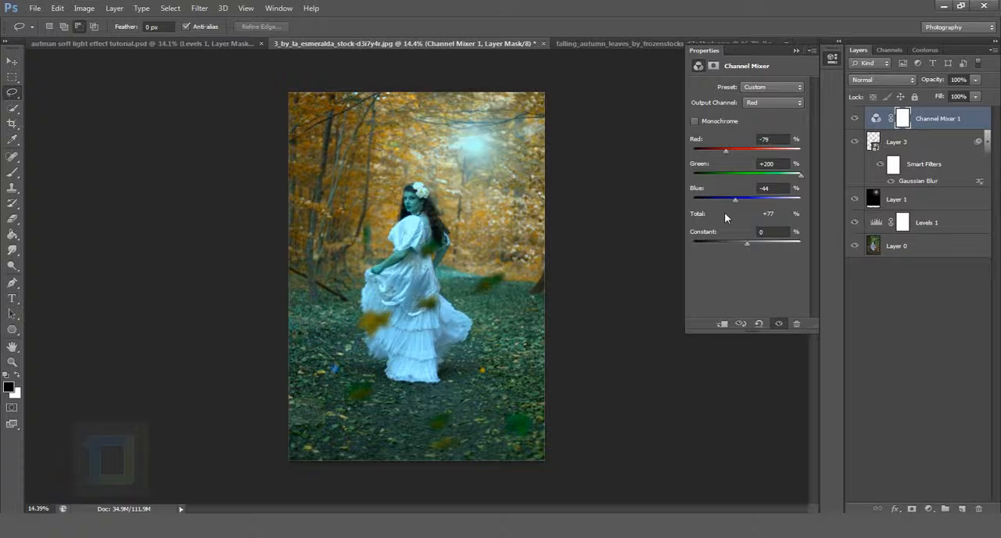
drag(735, 200, 733, 200)
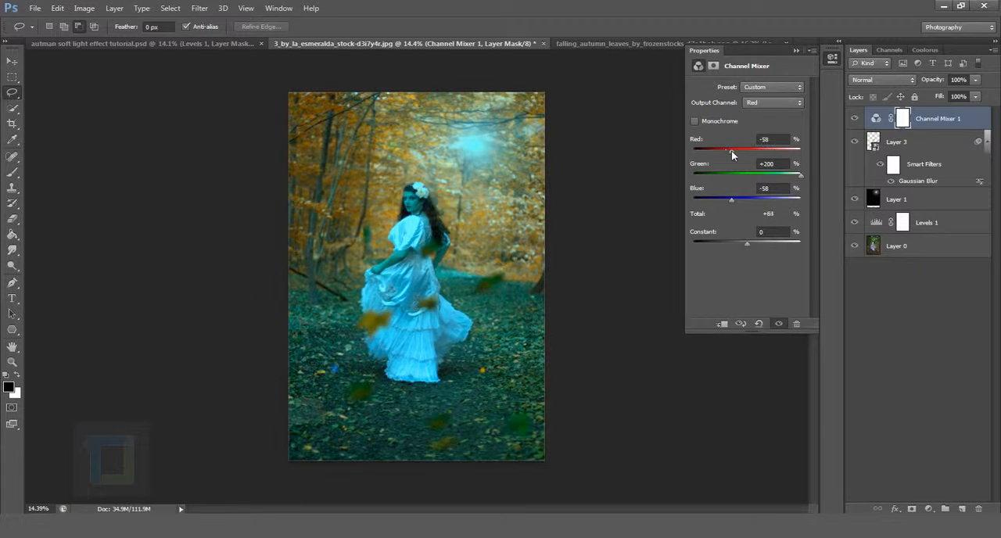
drag(732, 197, 734, 198)
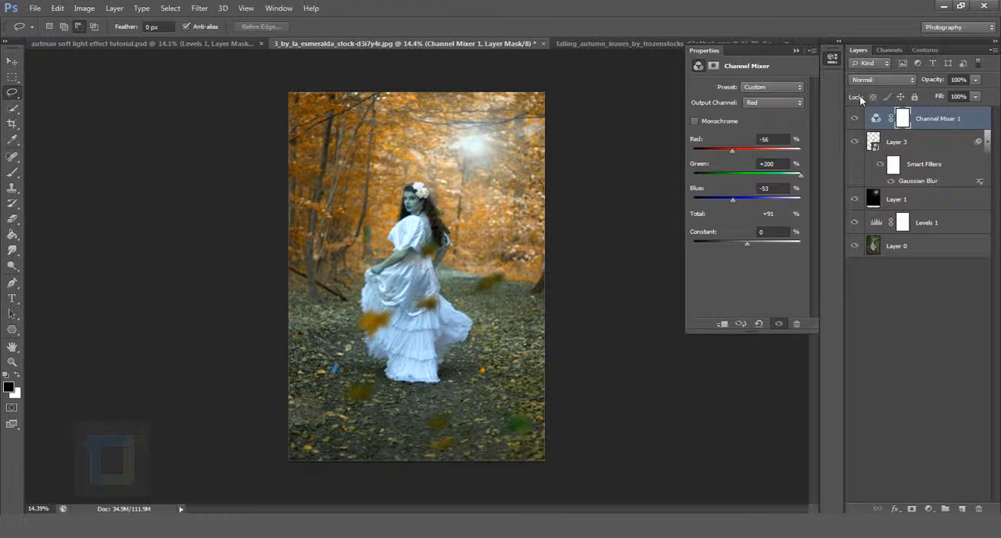
Set the Channel Mixer layer's blend mode to Lighten
click(879, 80)
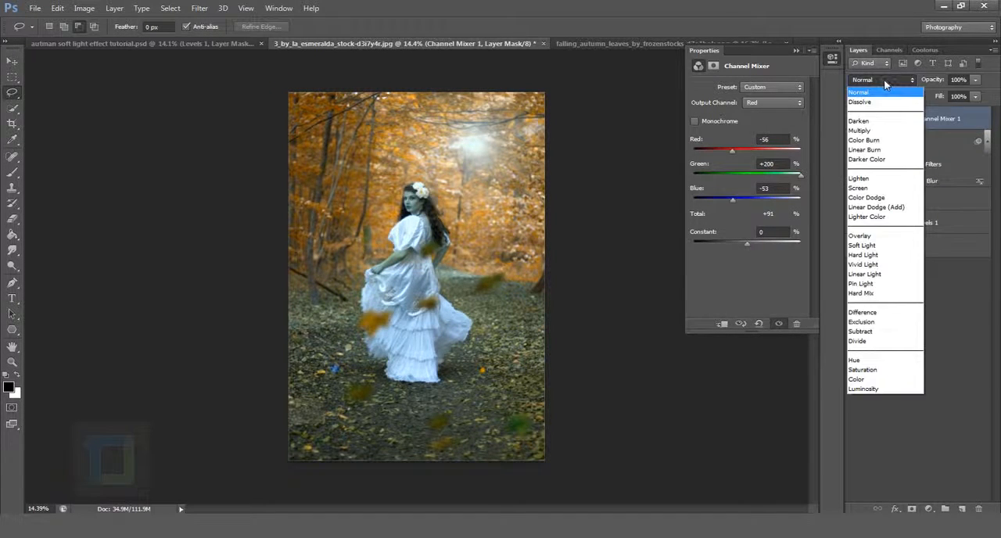
click(857, 179)
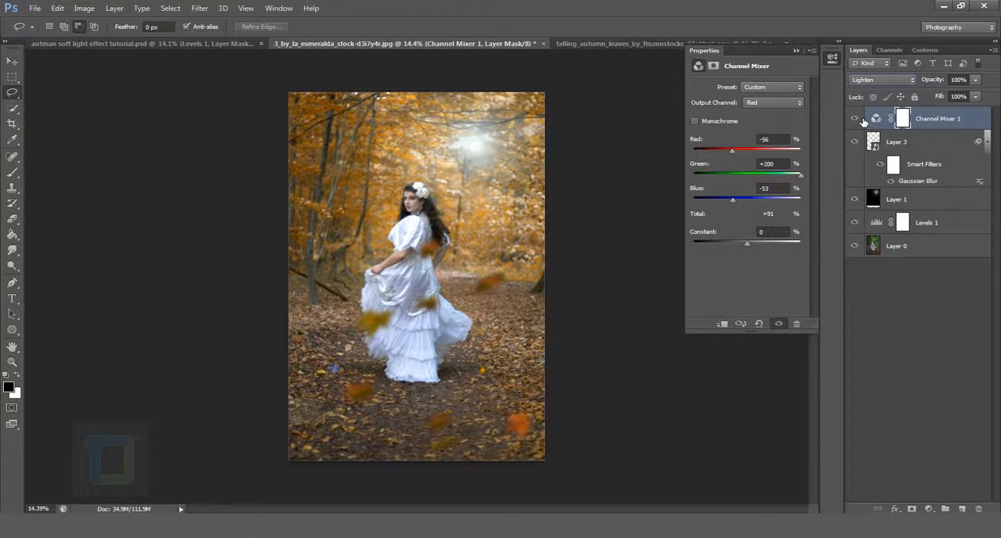
mouse_move(851, 119)
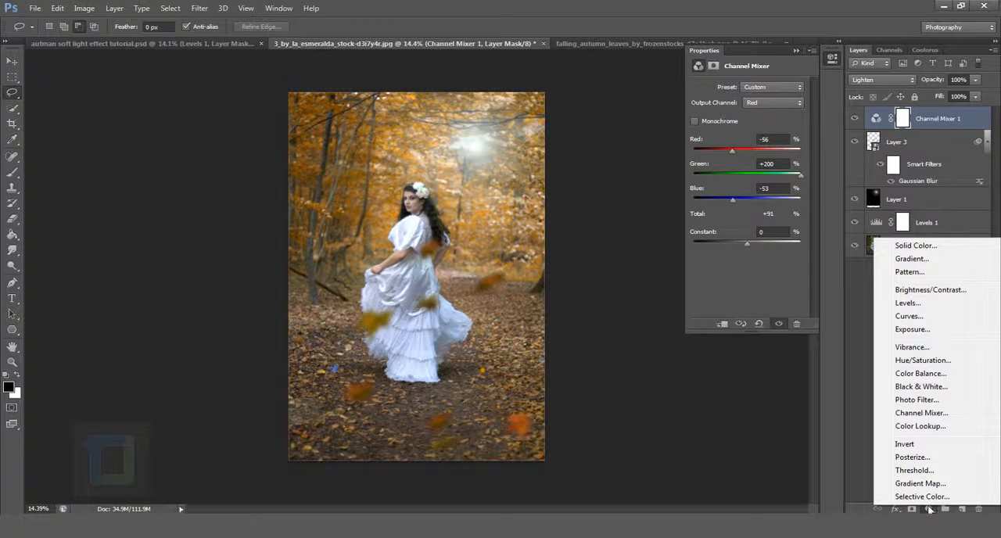
Add a Selective Color layer and set Neutrals to Yellow +10 and Cyan -17
click(904, 496)
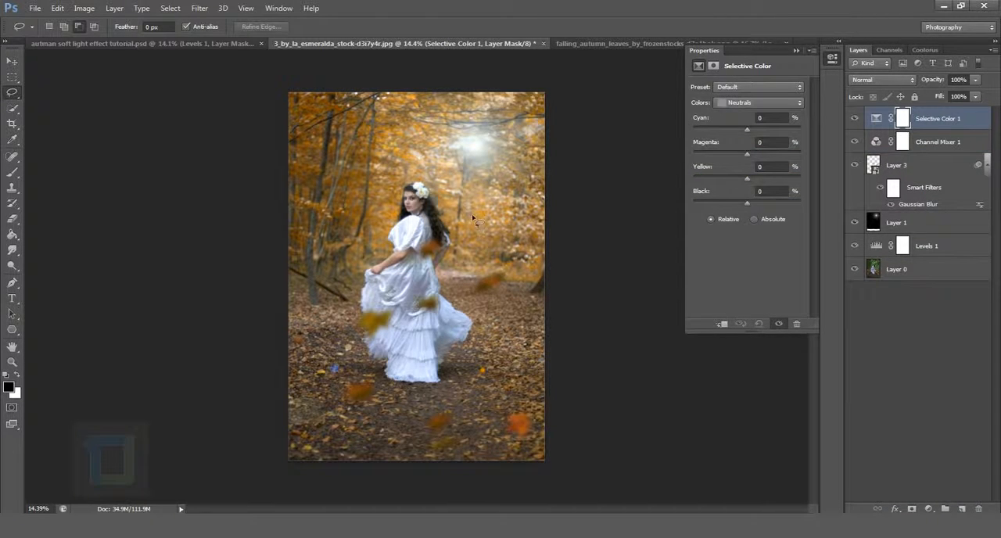
click(759, 104)
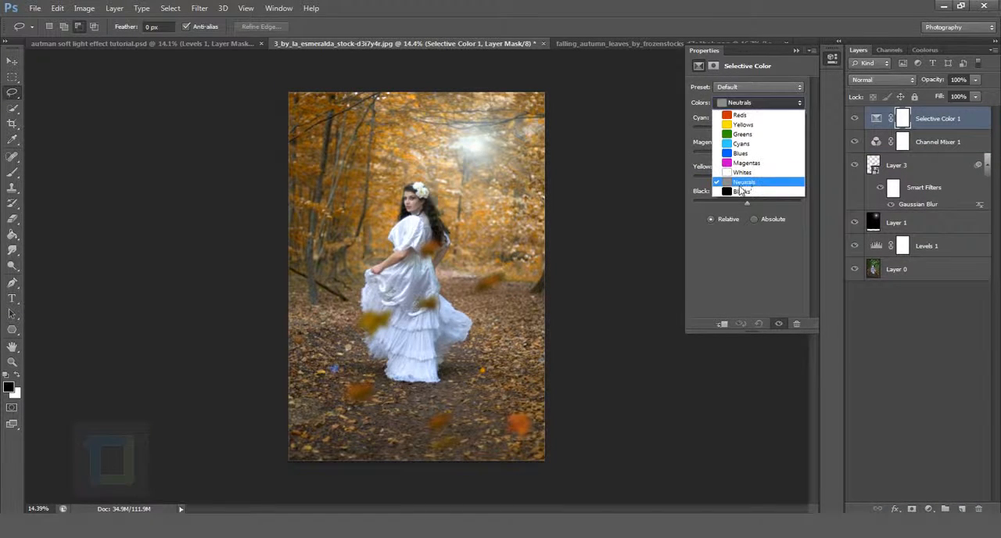
click(743, 181)
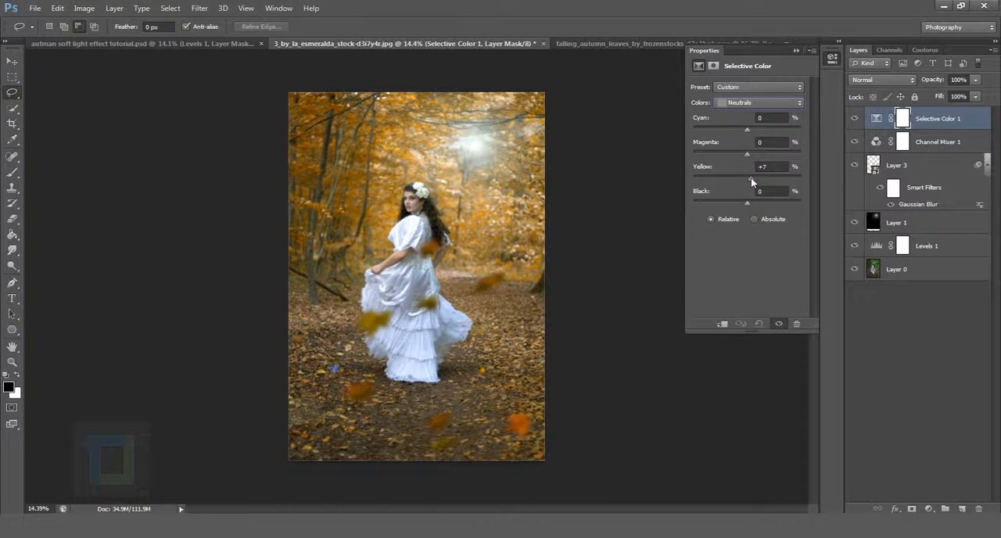
drag(744, 175, 749, 175)
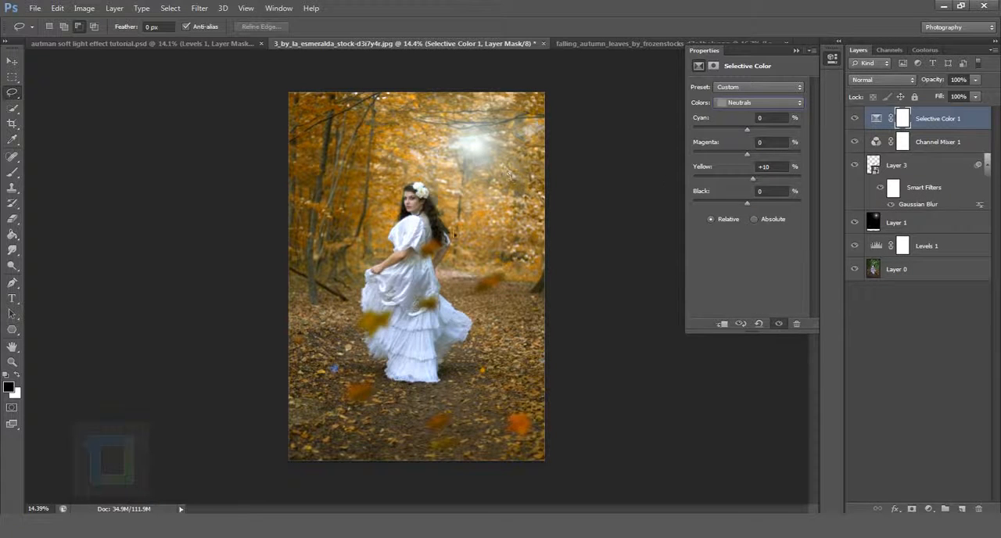
click(850, 119)
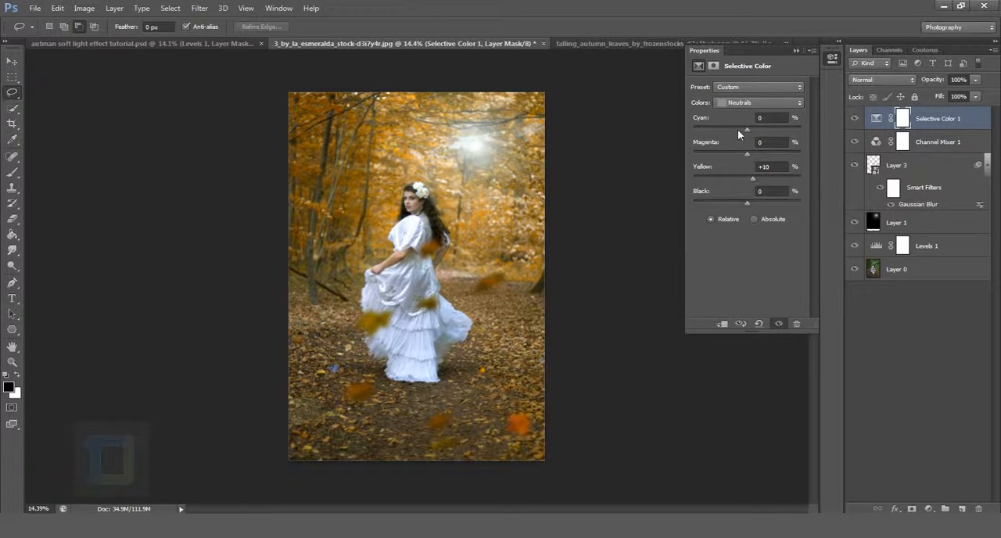
drag(748, 130, 742, 130)
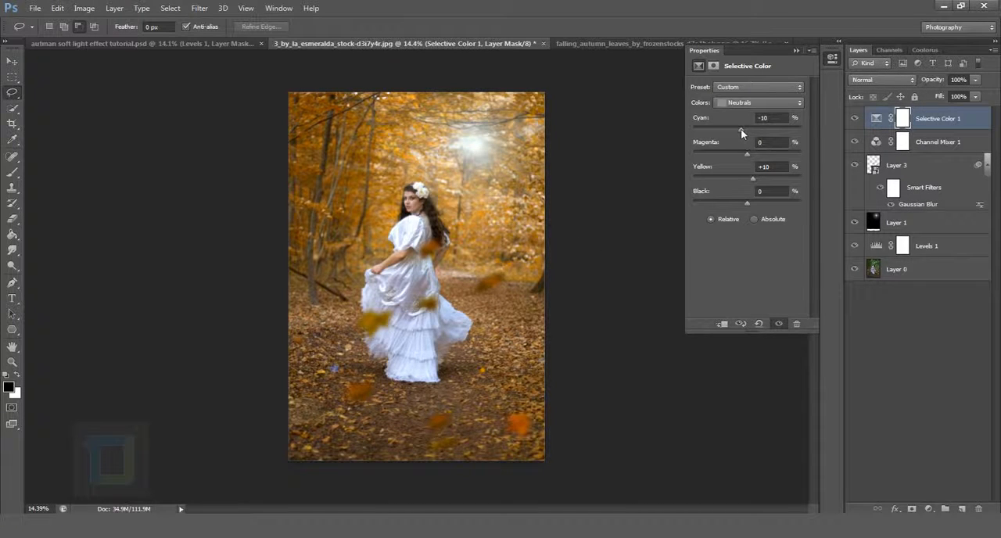
drag(744, 128, 738, 128)
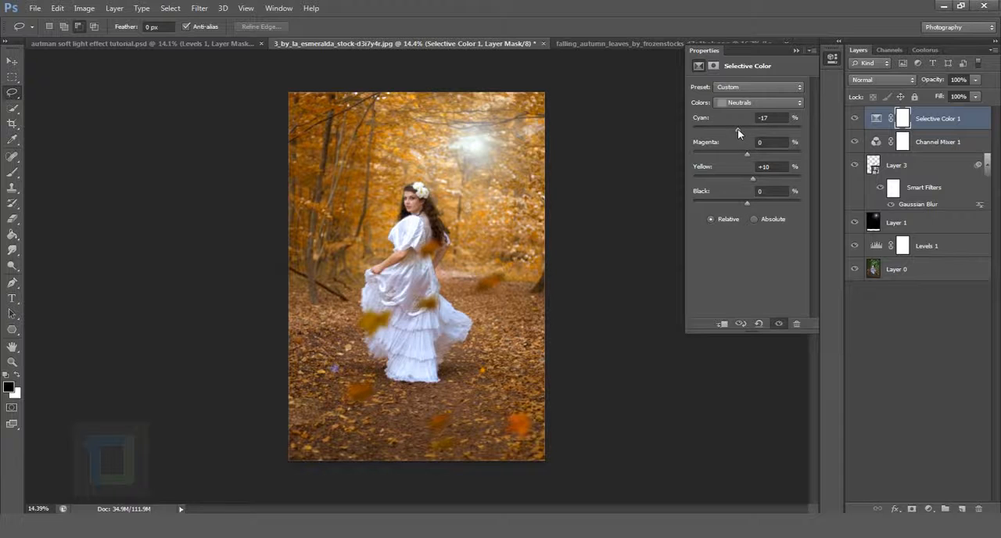
drag(746, 128, 751, 128)
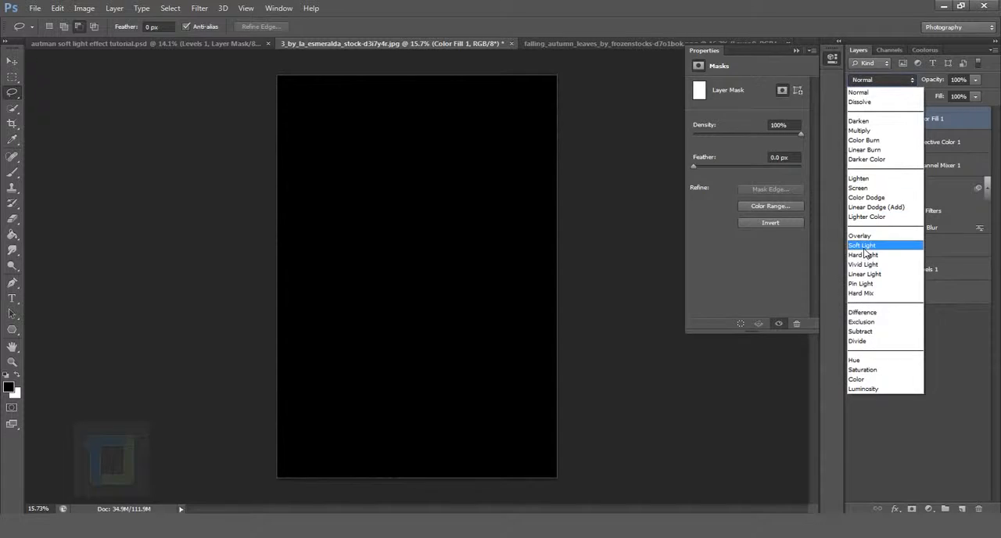
Set the black Color Fill layer to Soft Light and pick the brush to paint its mask
click(860, 244)
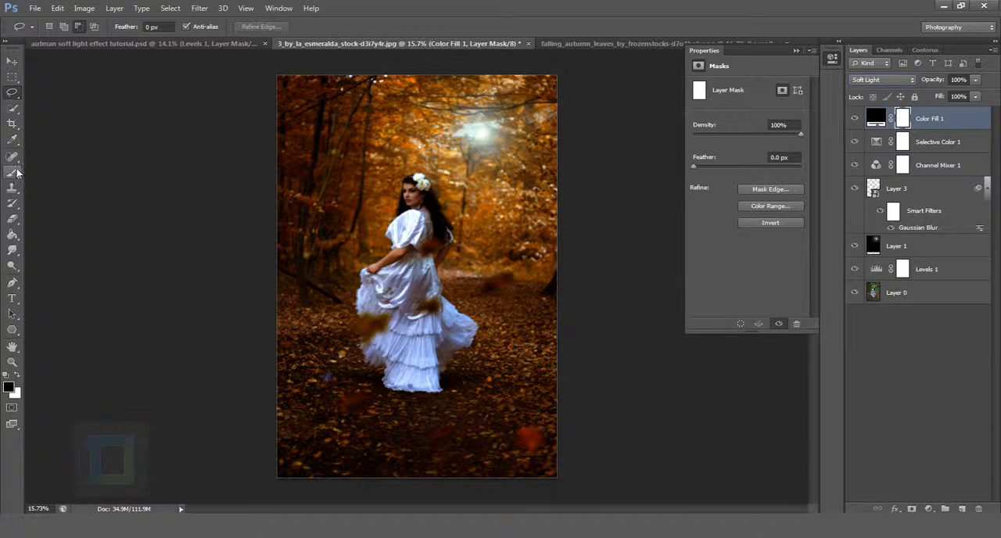
click(12, 172)
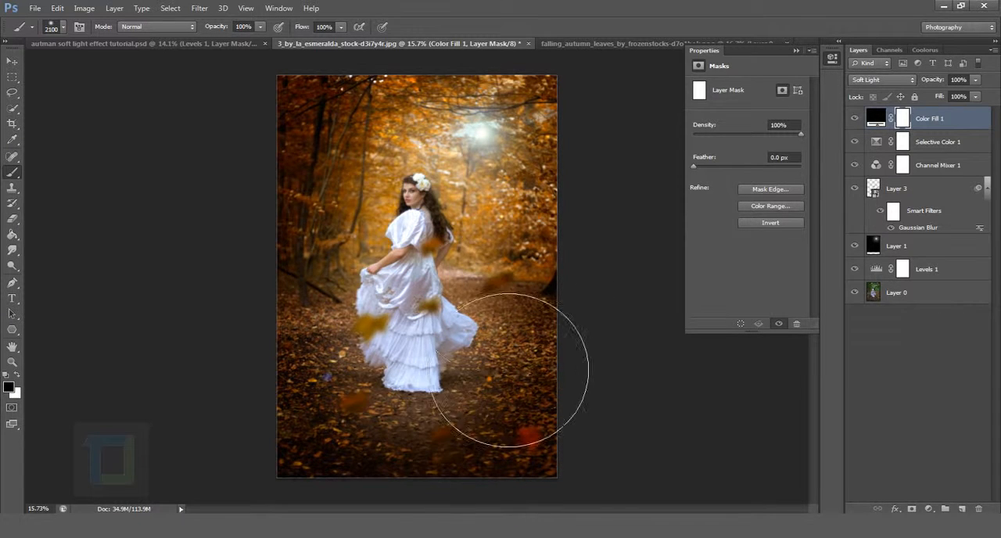
mouse_move(529, 269)
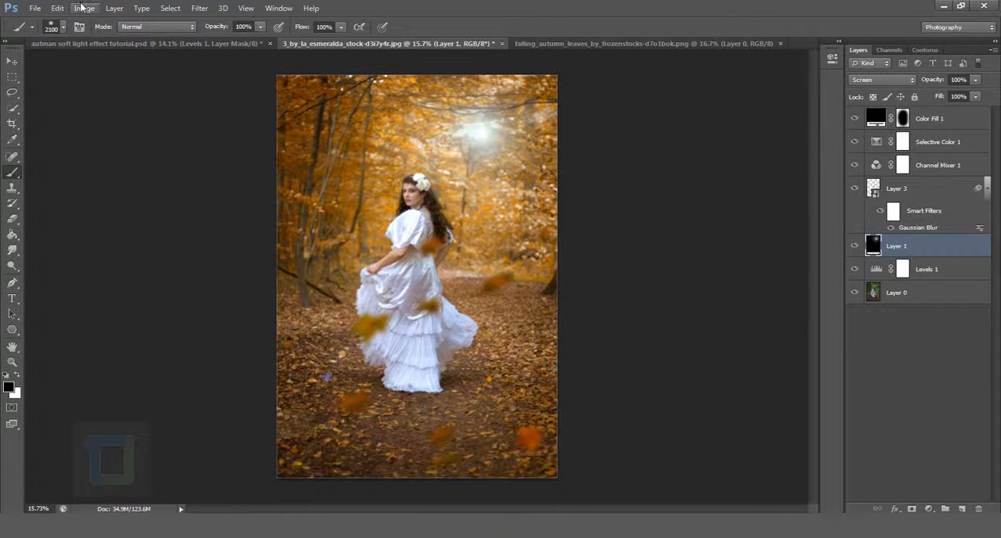
Colorize the flare layer with Hue/Saturation at Hue about 43, Saturation 49, and preview against the original
click(79, 9)
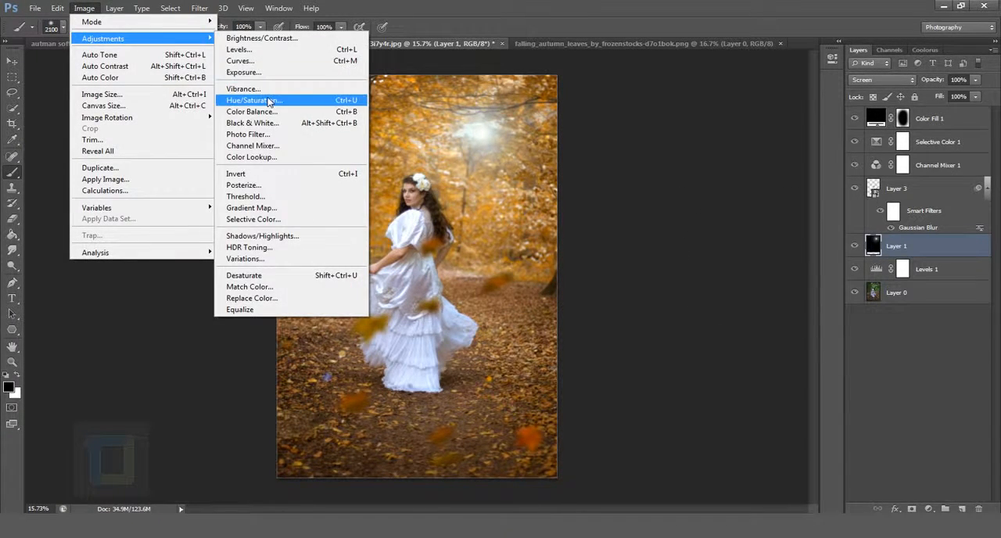
click(248, 100)
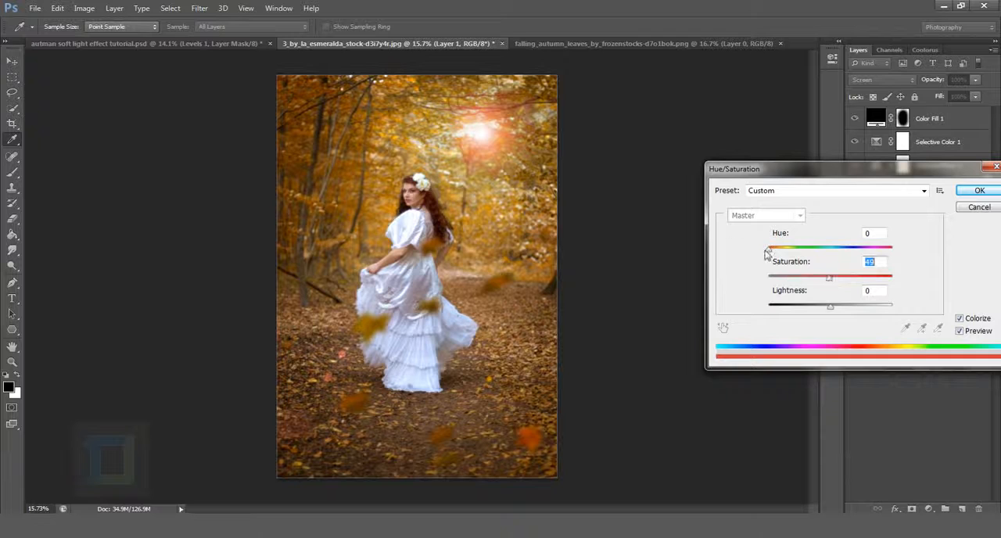
drag(769, 247, 780, 247)
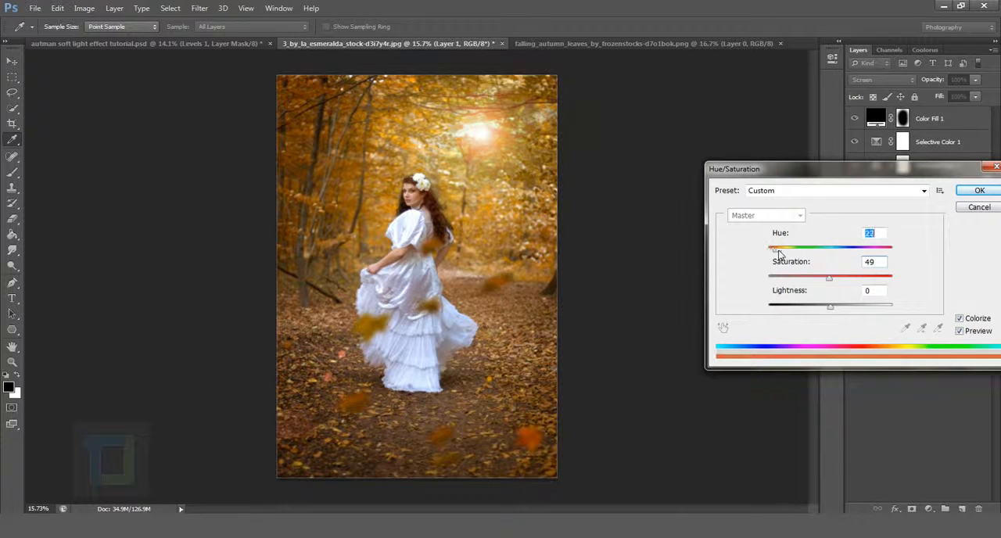
drag(776, 249, 786, 248)
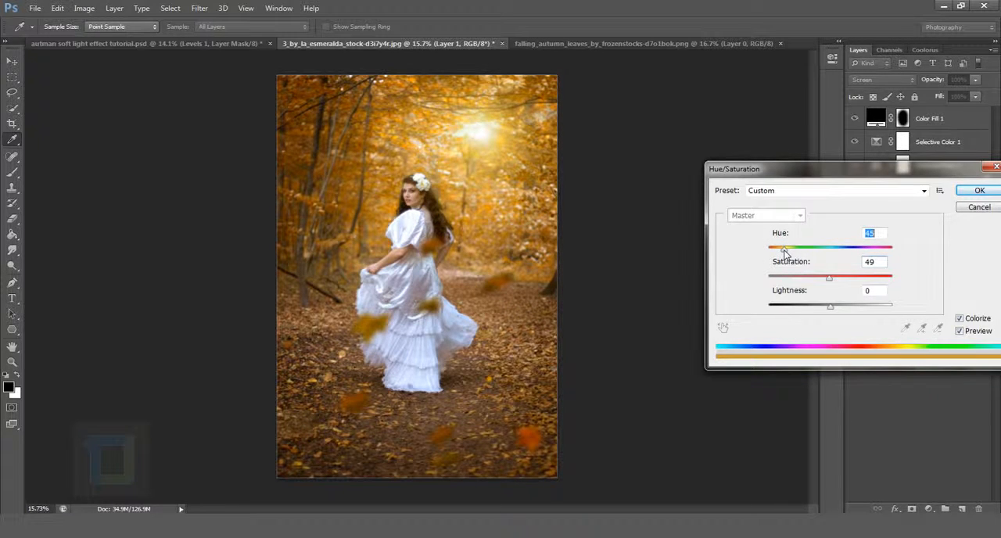
click(960, 332)
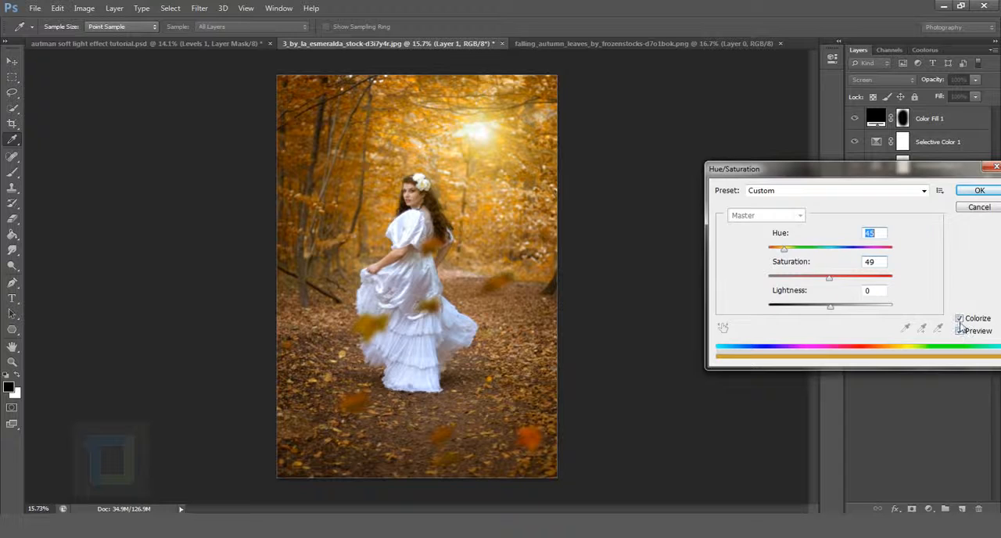